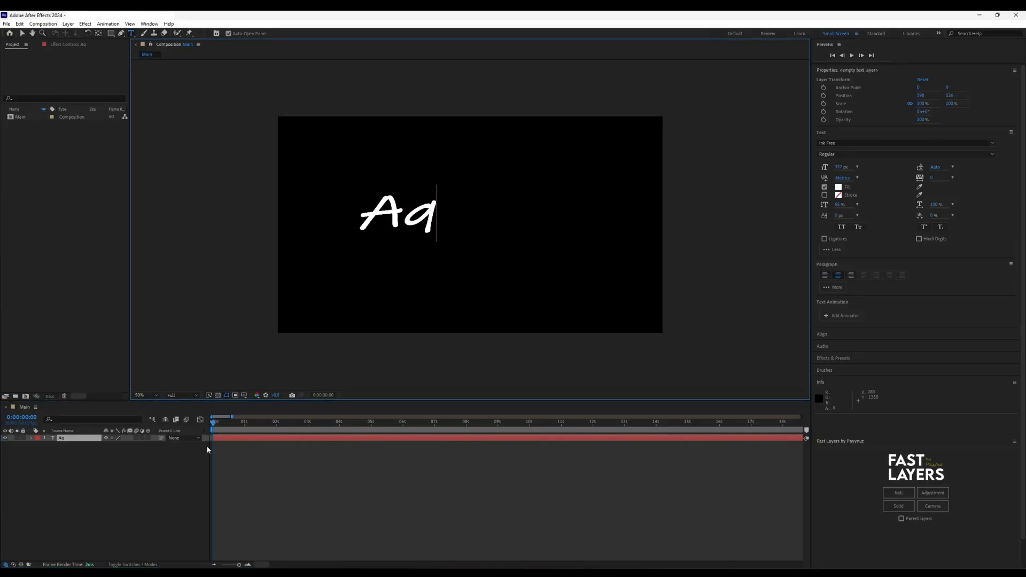
Complete the title by typing 'ua' so the text layer reads 'Aqua'.
{"action": "type", "text": "ua"}
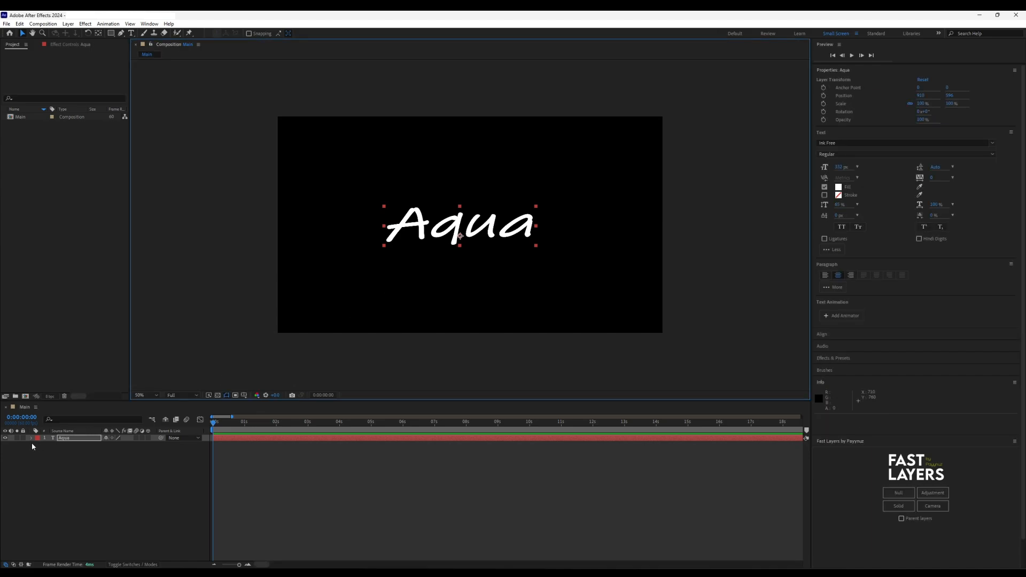
Add a Position animator to the Aqua layer and include Scale and Rotation properties.
{"action": "left_click", "coordinate": [31, 438]}
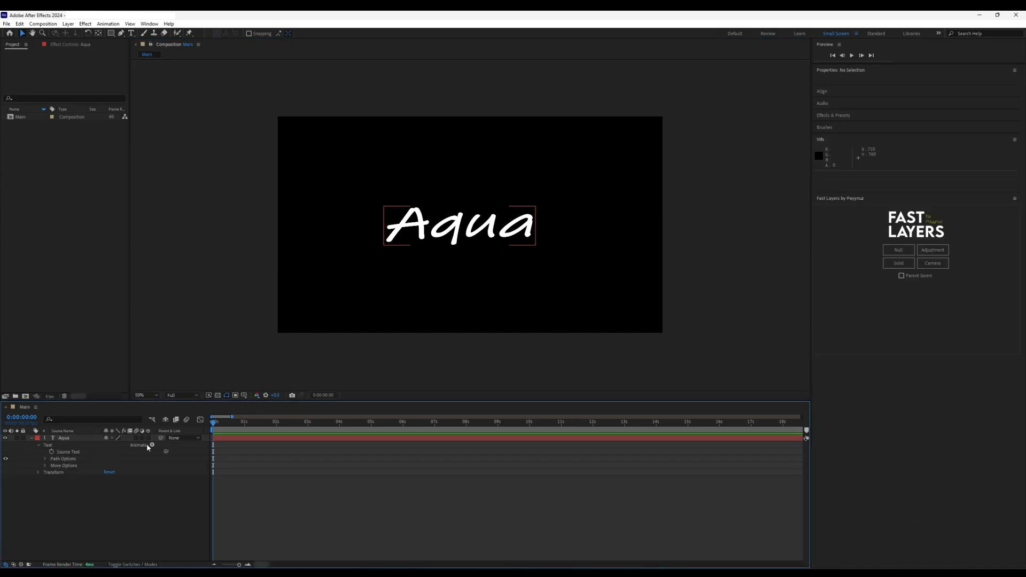
{"action": "left_click", "coordinate": [150, 444]}
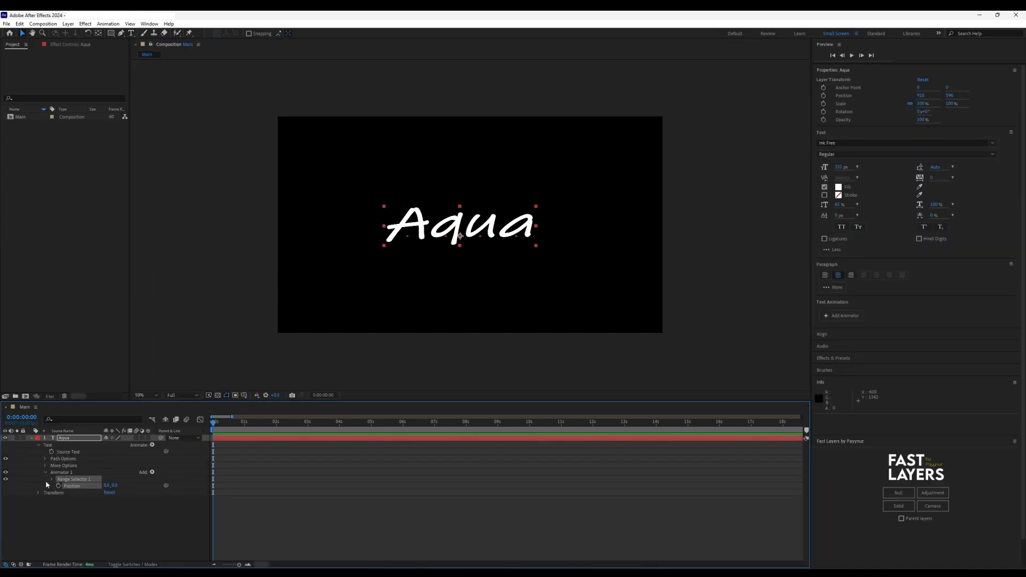
{"action": "left_click", "coordinate": [135, 471]}
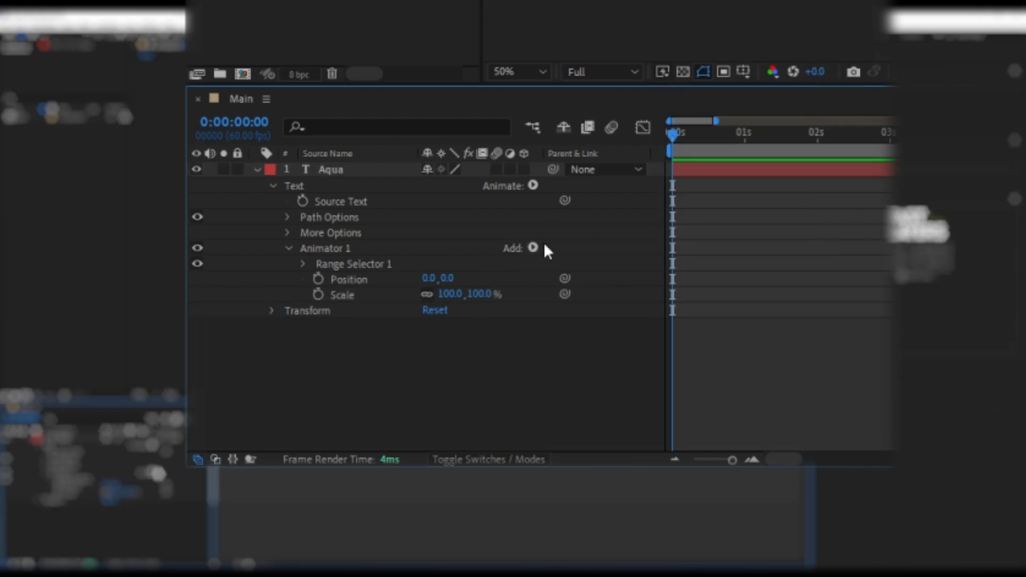
{"action": "left_click", "coordinate": [532, 246]}
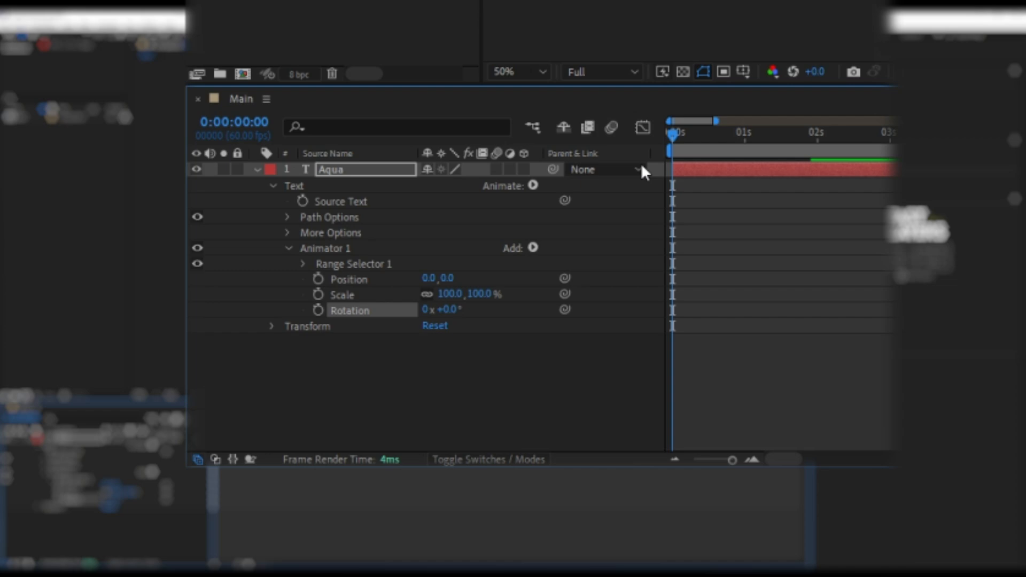
Add Tracking to the animator plus an Expression selector, revealing its settings.
{"action": "left_click", "coordinate": [532, 248]}
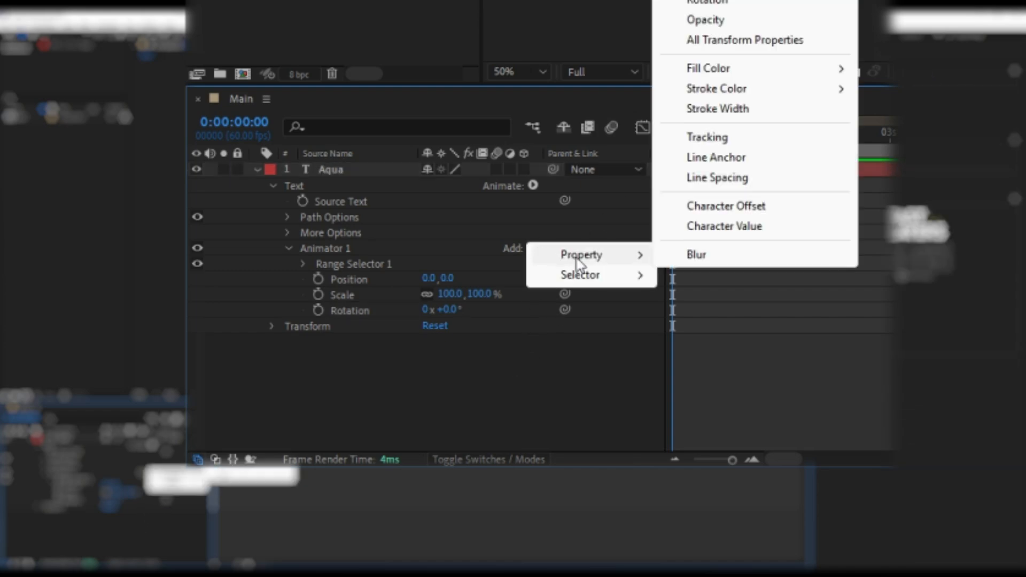
{"action": "left_click", "coordinate": [706, 137]}
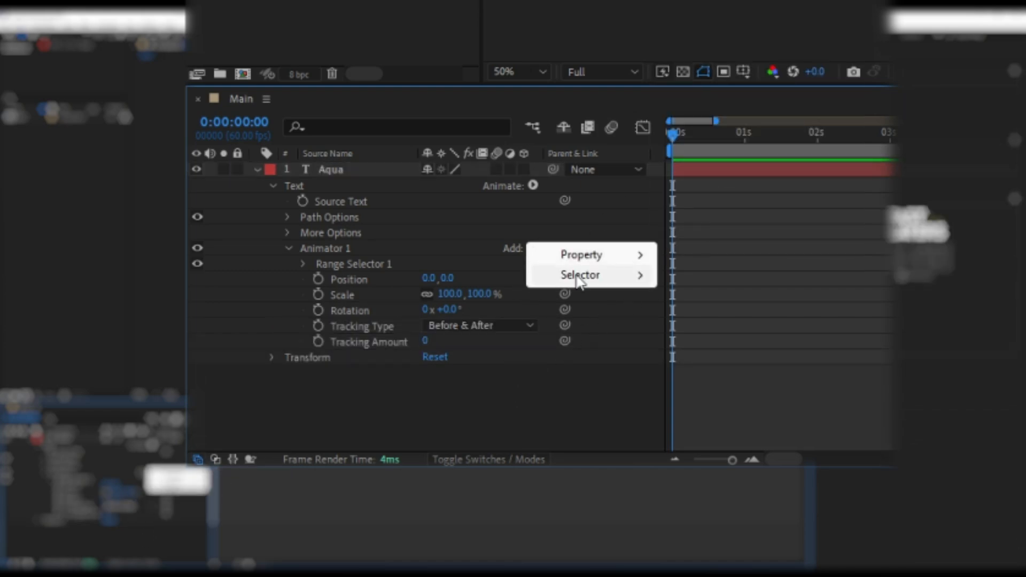
{"action": "left_click", "coordinate": [579, 274]}
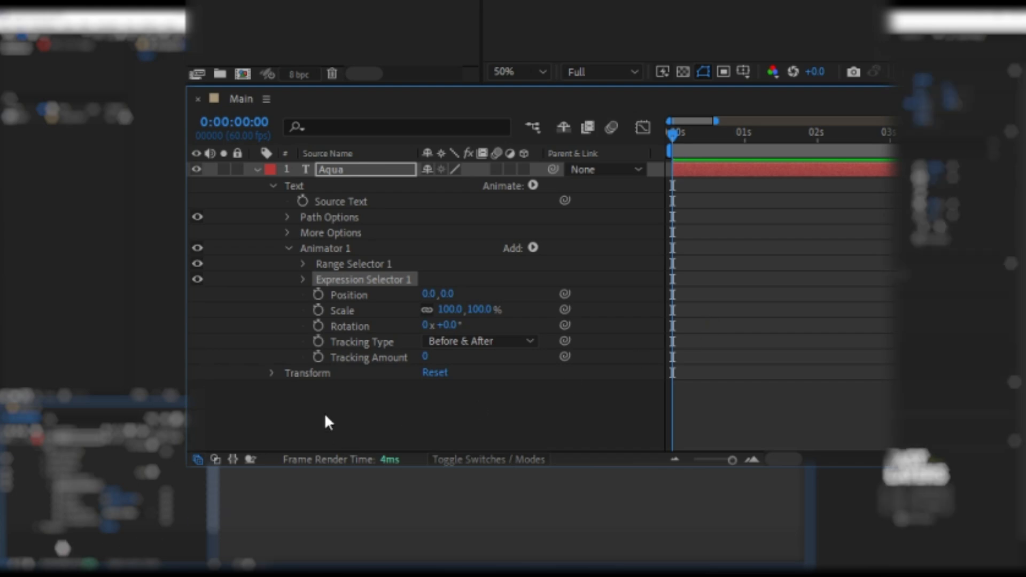
{"action": "left_click", "coordinate": [302, 279]}
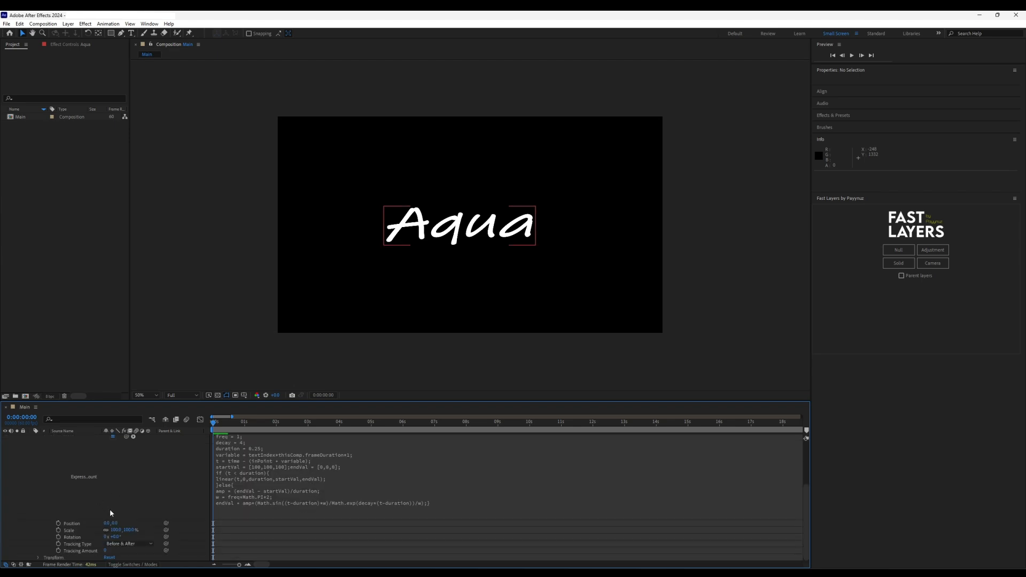
Enter Animator 1's Position, Scale and Rotation offsets so letters start hidden, then return to frame 0.
{"action": "double_click", "coordinate": [116, 523]}
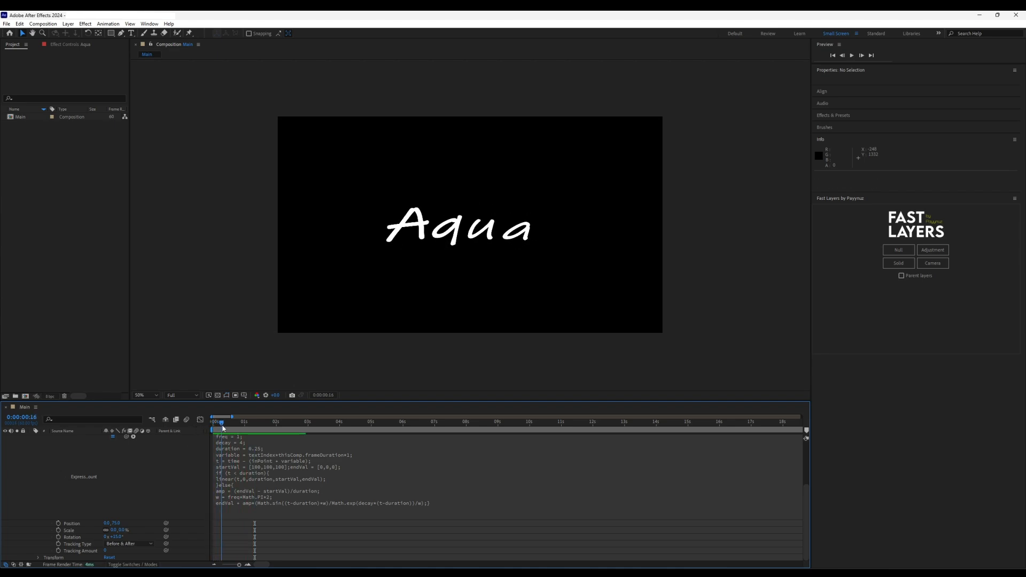
{"action": "left_click", "coordinate": [210, 421]}
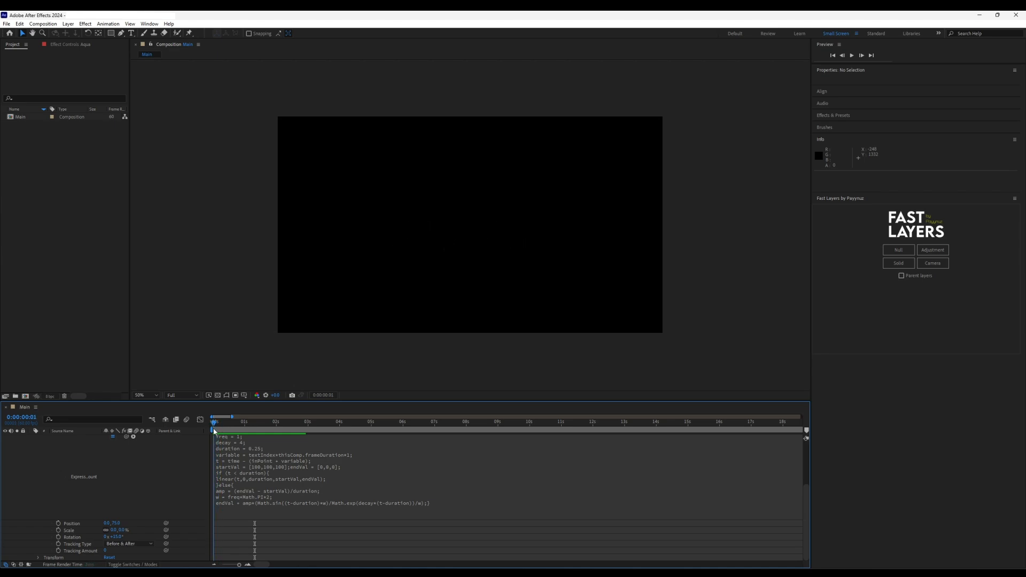
Retune the bounce expression to freq 2 and decay 4 and apply it.
{"action": "left_click", "coordinate": [851, 55]}
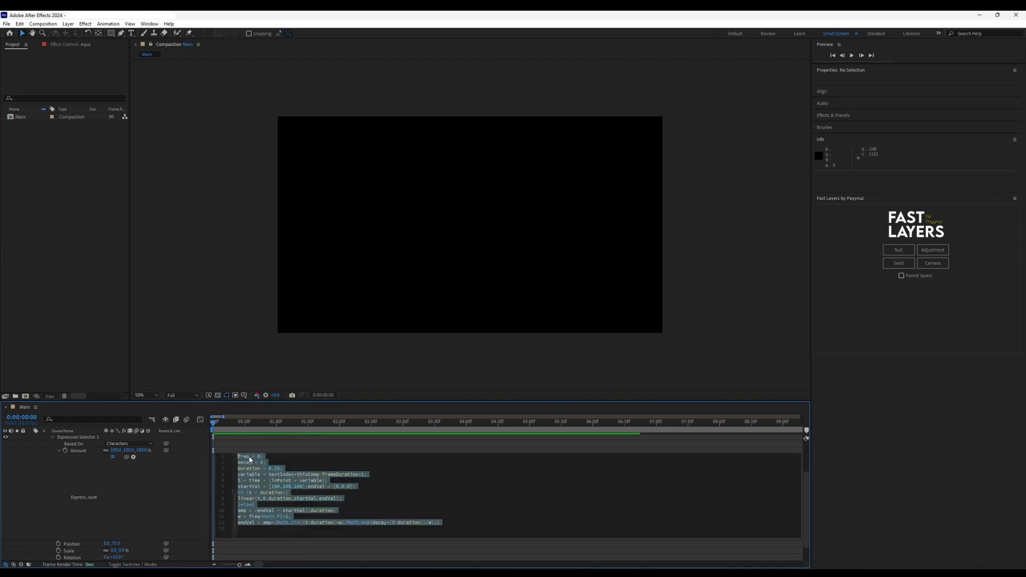
{"action": "left_click", "coordinate": [261, 457]}
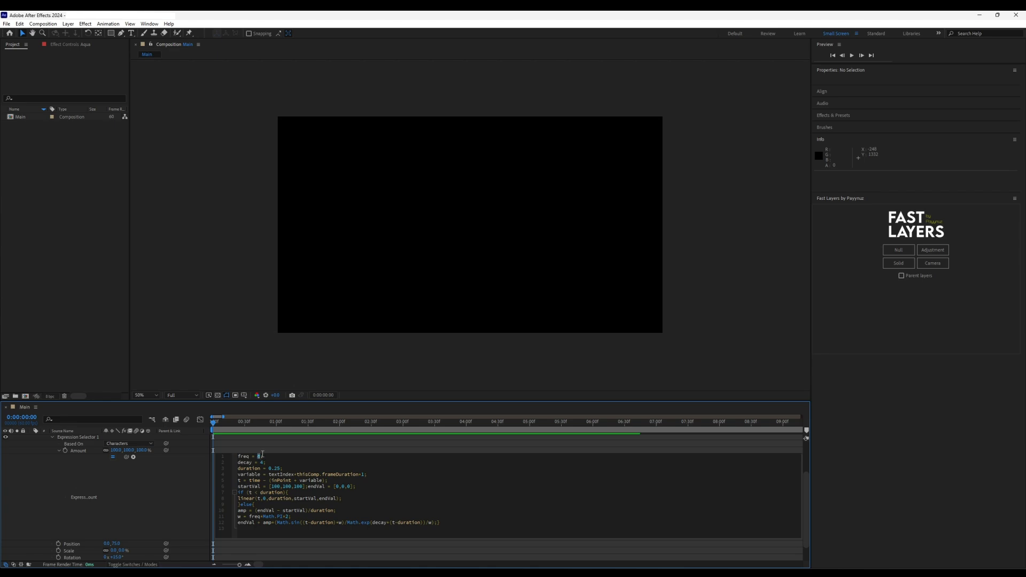
{"action": "left_click", "coordinate": [851, 55]}
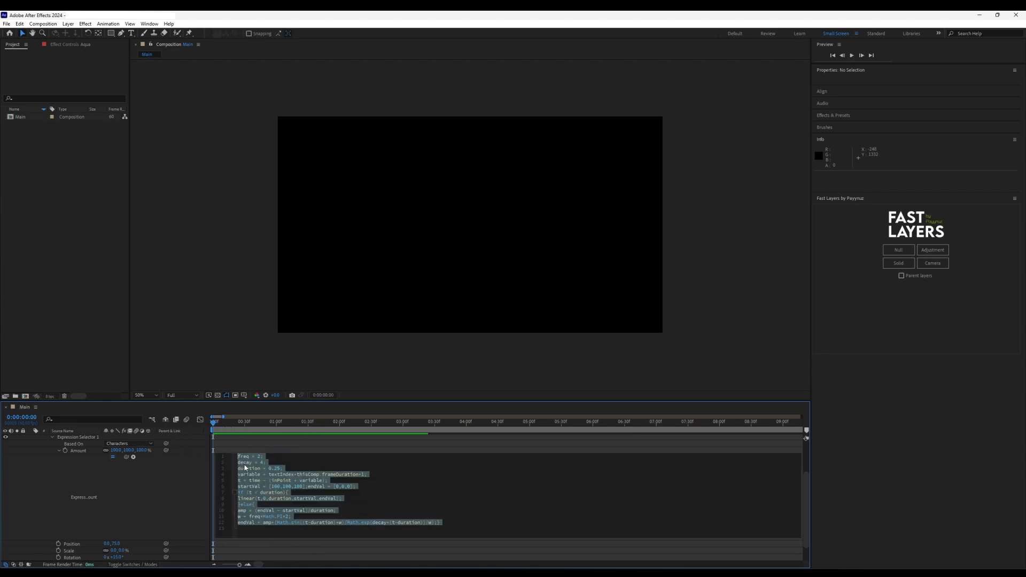
{"action": "left_click", "coordinate": [263, 462]}
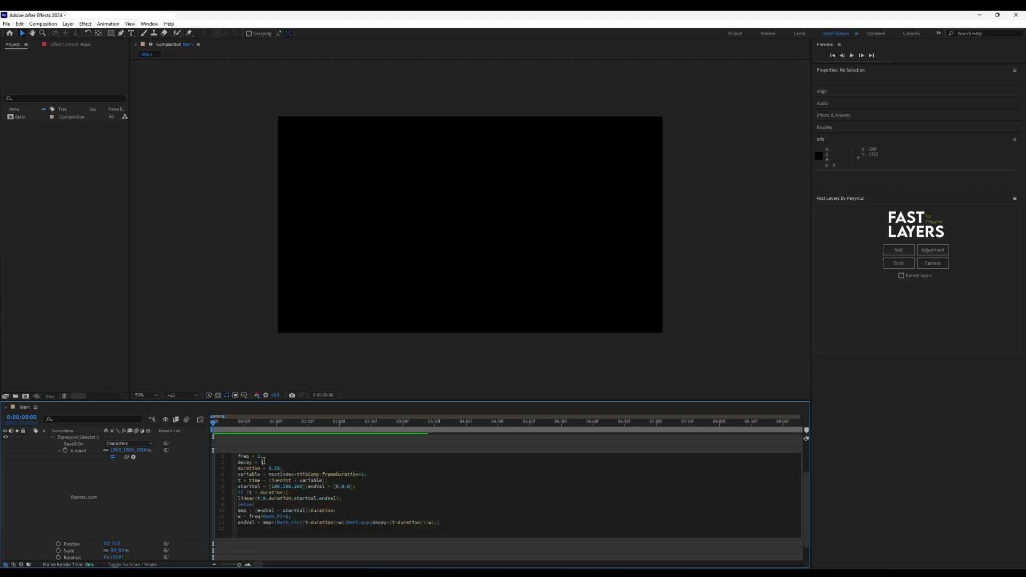
{"action": "left_click", "coordinate": [851, 55]}
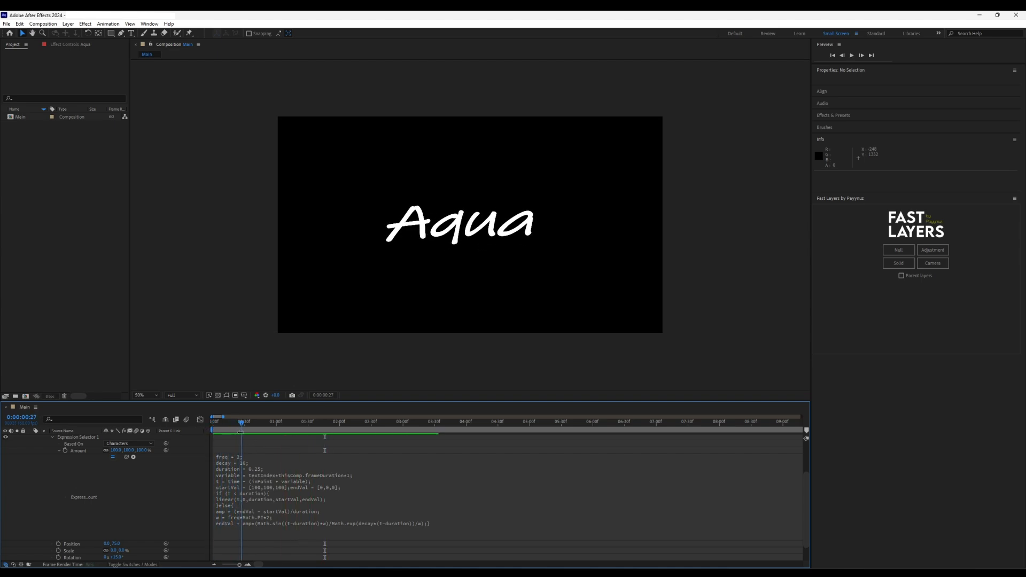
Preview the bounce and scrub the timeline to inspect how the letters wobble in.
{"action": "left_click", "coordinate": [851, 55]}
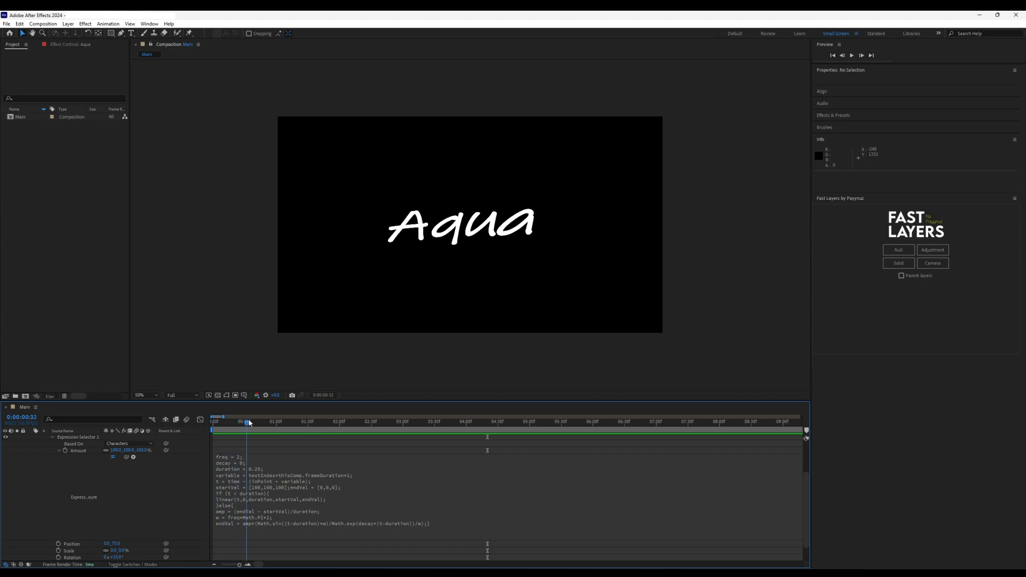
{"action": "left_click", "coordinate": [281, 421]}
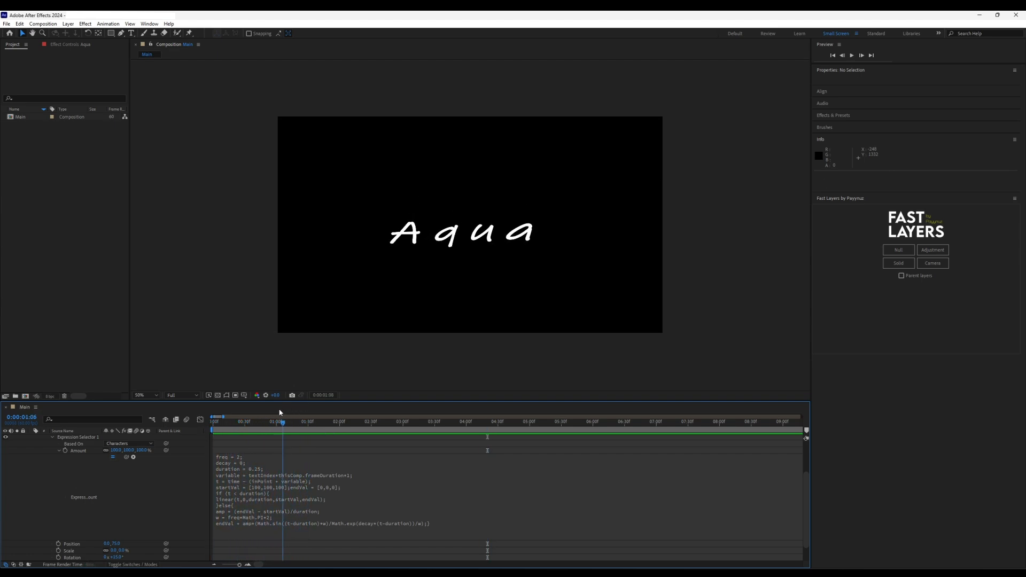
{"action": "left_click", "coordinate": [213, 421]}
{"action": "type", "text": "1"}
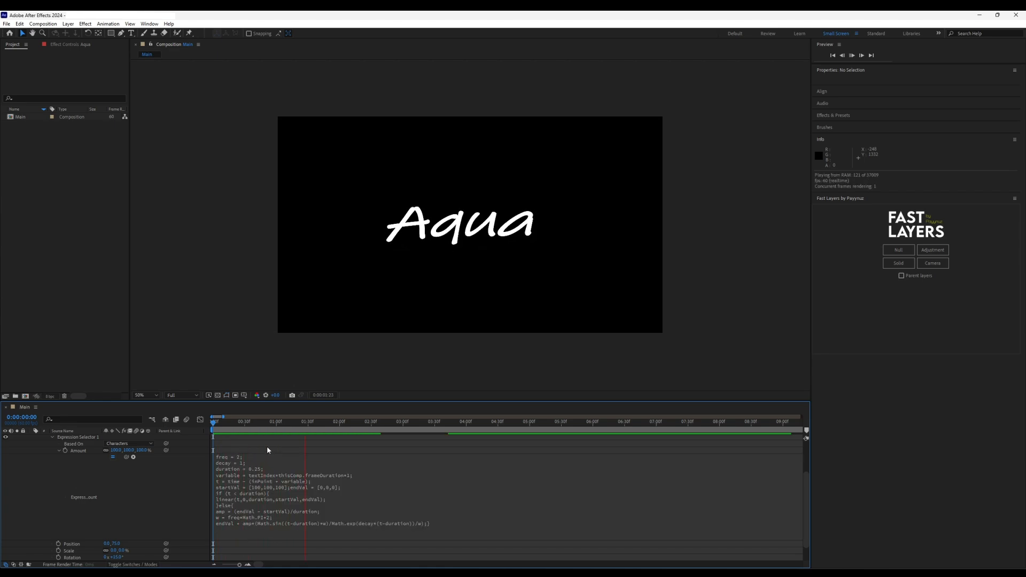
{"action": "left_click", "coordinate": [249, 420]}
{"action": "type", "text": "4"}
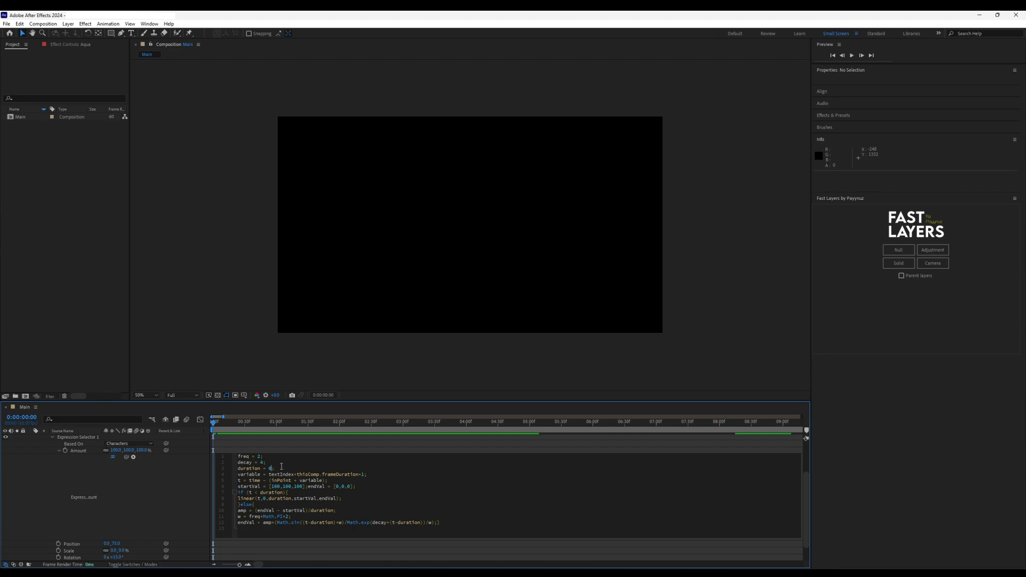
Set the expression's duration to 0.99, apply it and preview the slower spring-in.
{"action": "type", "text": "0.99"}
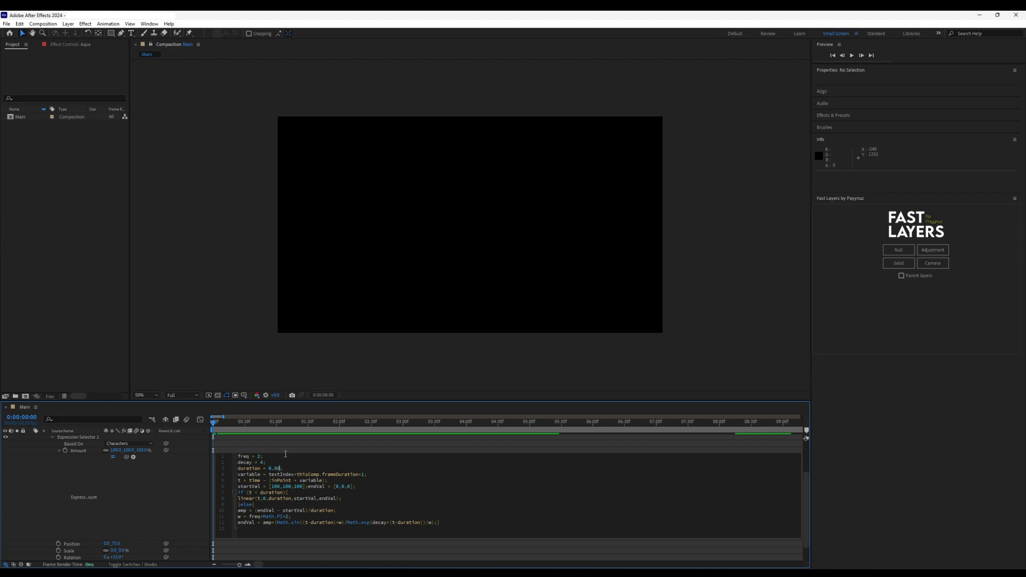
{"action": "left_click", "coordinate": [851, 54]}
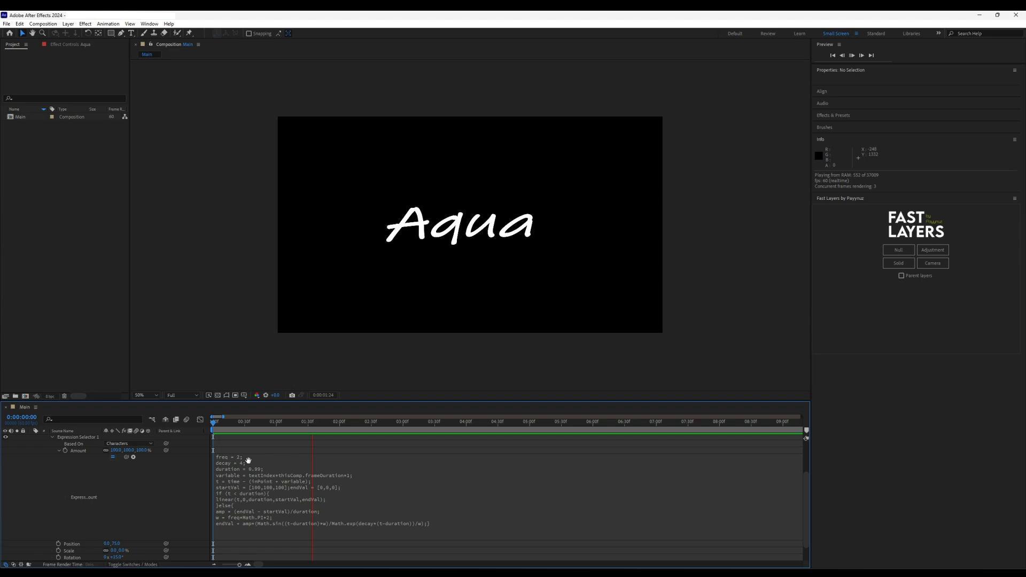
{"action": "left_click", "coordinate": [316, 422]}
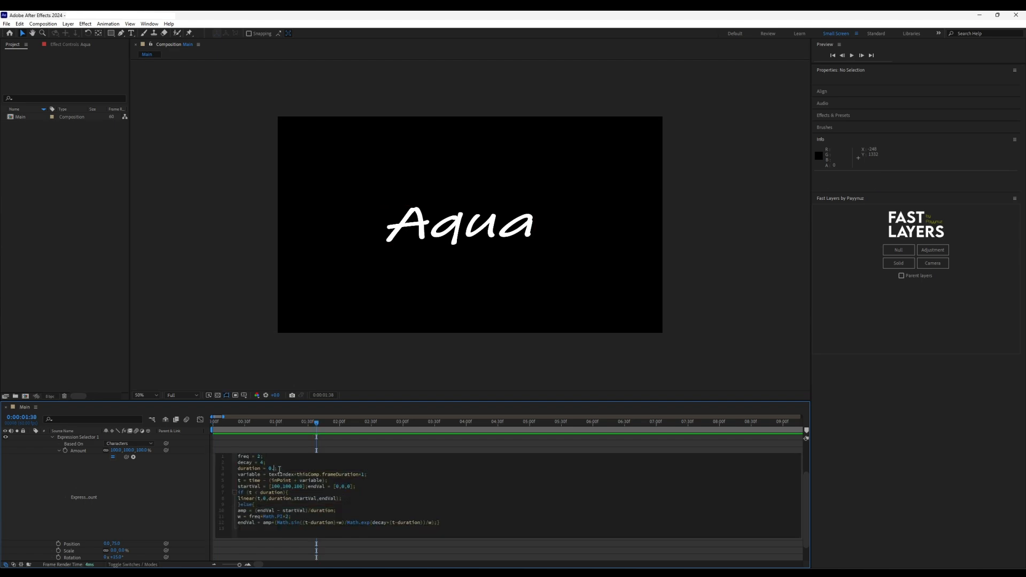